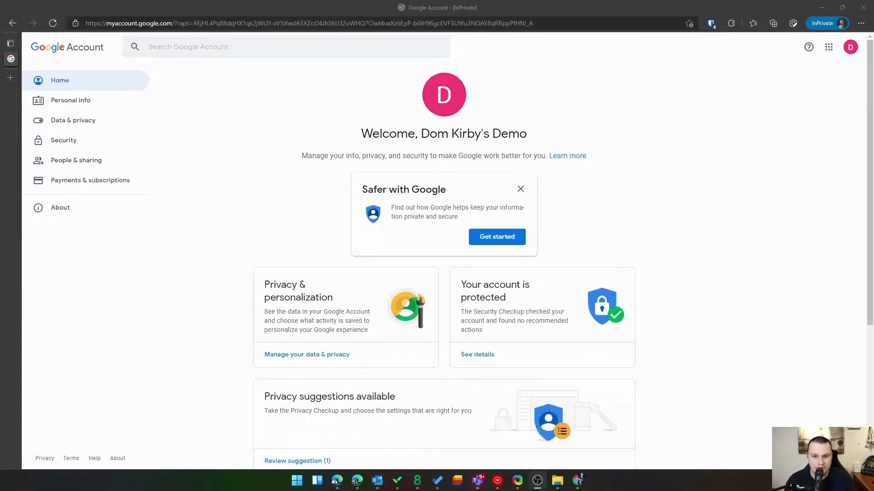
pyautogui.moveTo(441, 246)
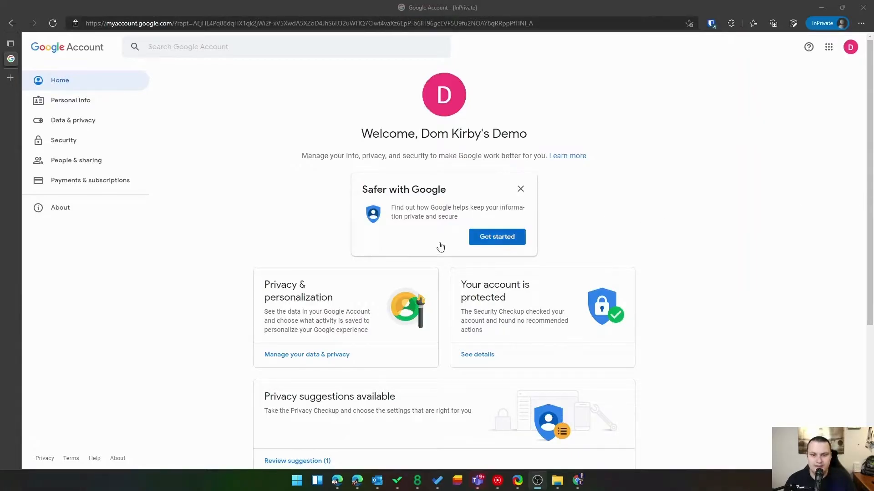
pyautogui.moveTo(383, 260)
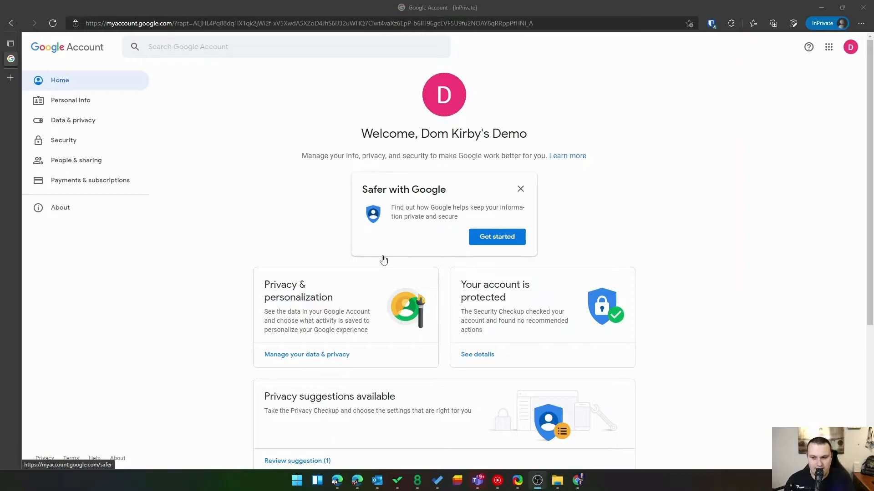
pyautogui.moveTo(243, 108)
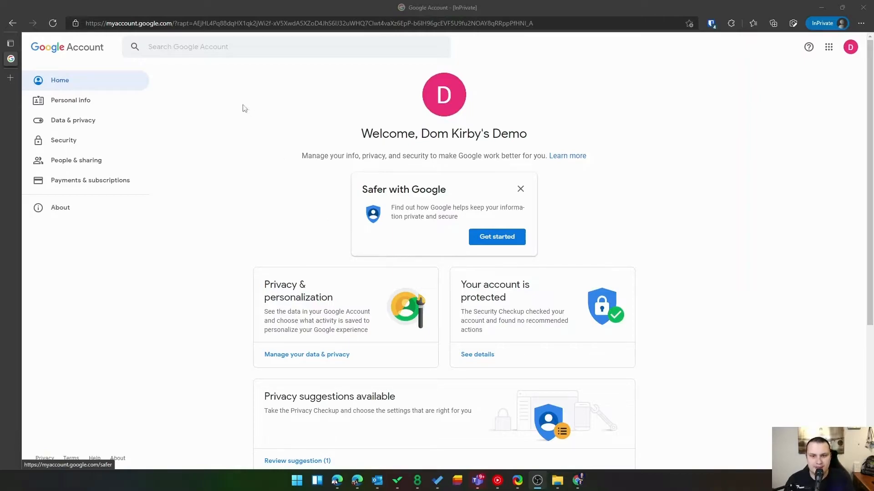
pyautogui.moveTo(103, 123)
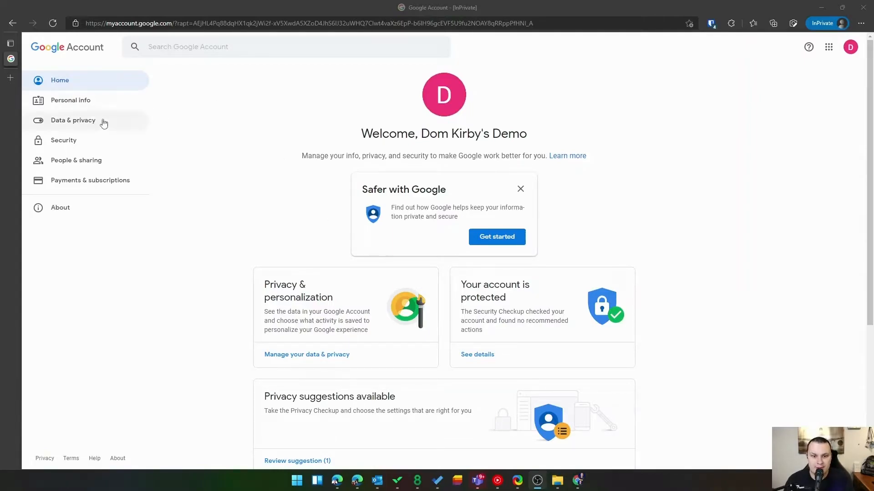
# Step: Reach the Signing in to Google section, where 2-Step Verification is still off
pyautogui.click(63, 140)
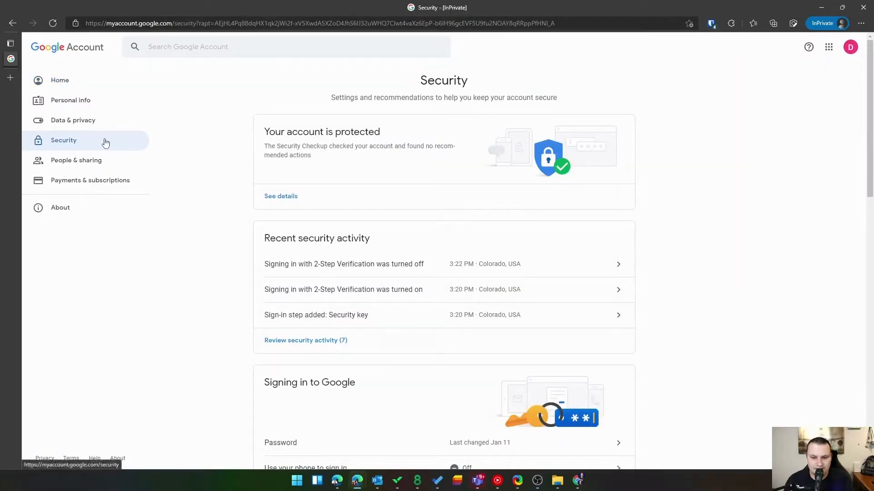
pyautogui.scroll(-3)
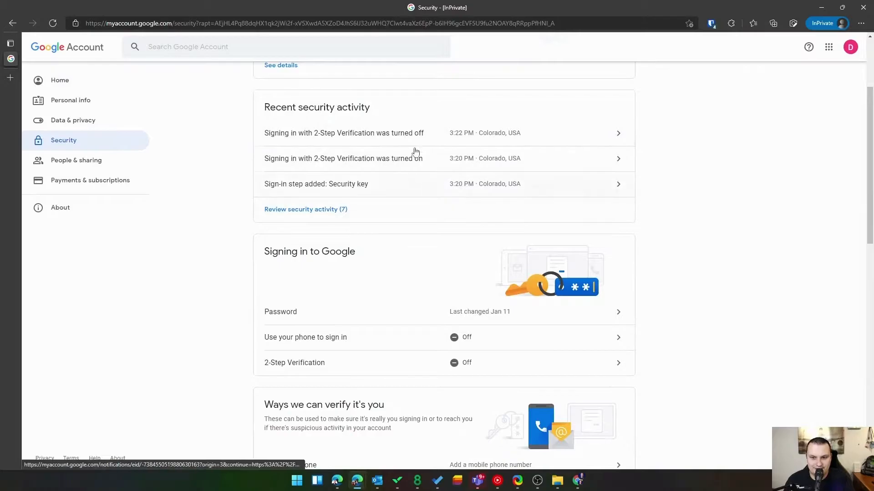
pyautogui.scroll(-3)
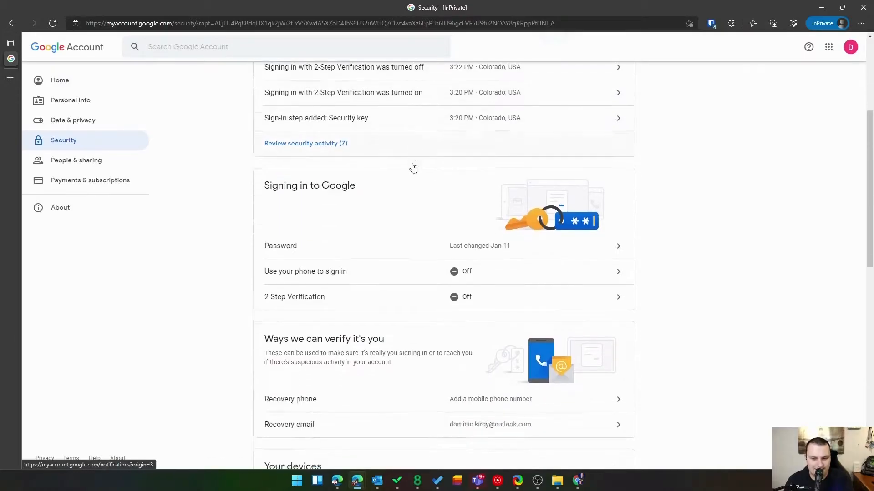
pyautogui.scroll(-3)
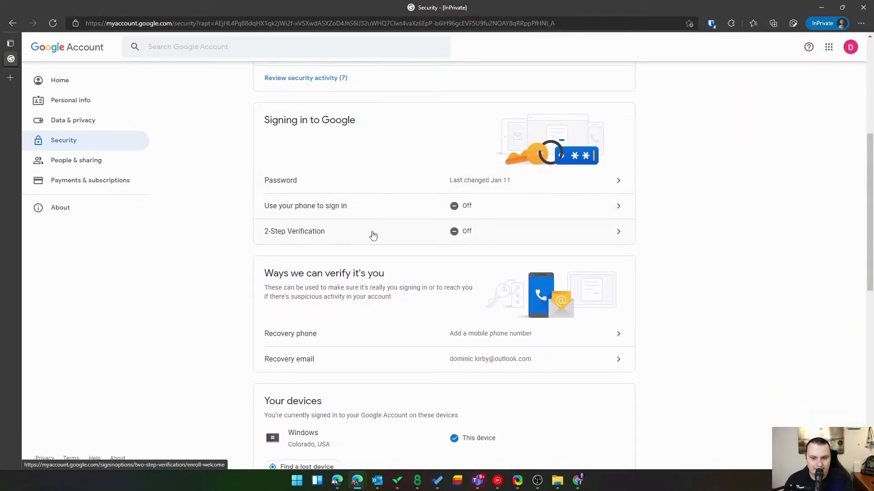
pyautogui.moveTo(334, 236)
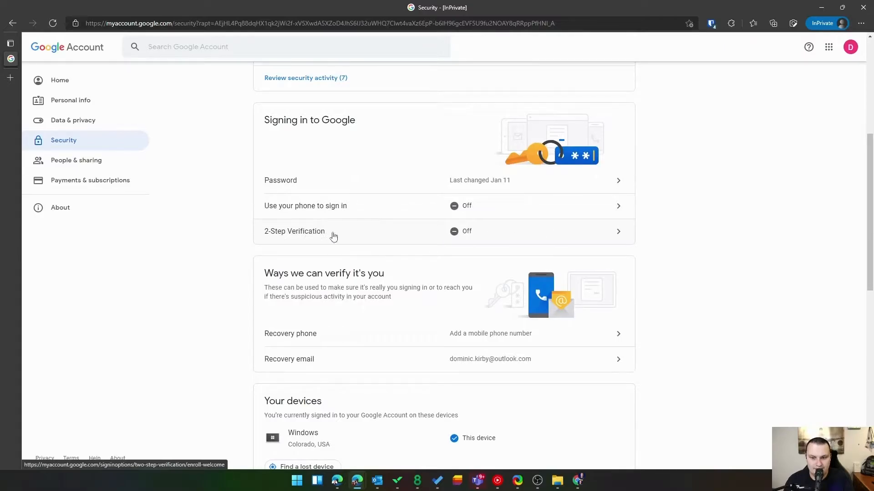
# Step: Start enrolling in 2-Step Verification via Get Started
pyautogui.click(294, 231)
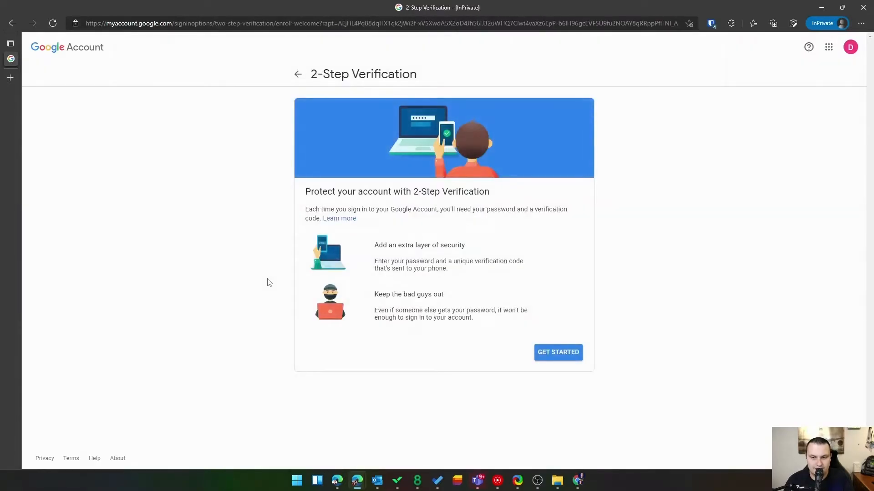
pyautogui.moveTo(225, 201)
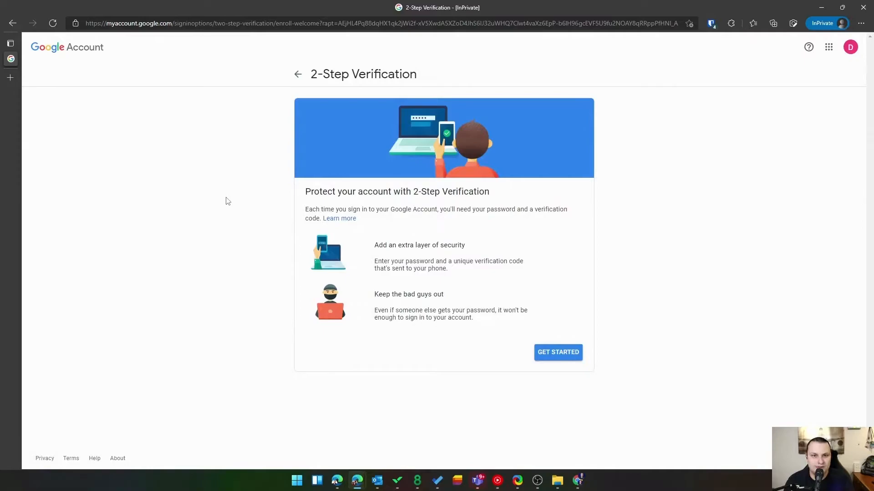
pyautogui.moveTo(557, 352)
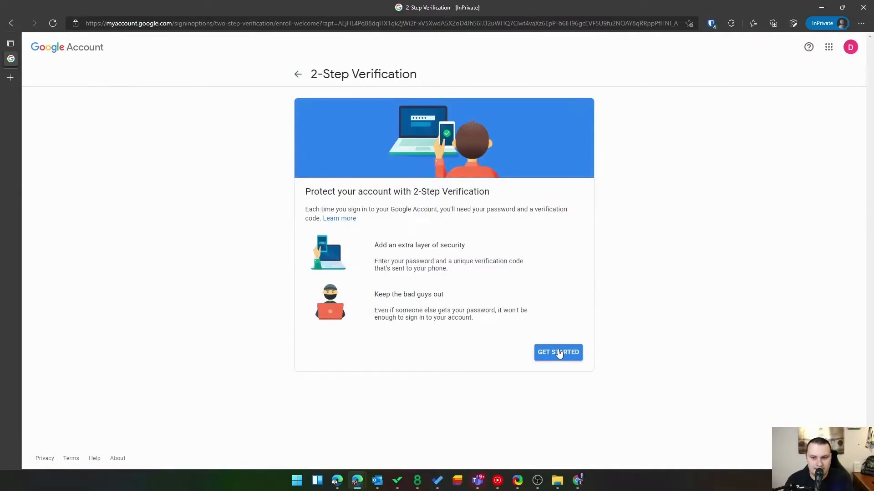
pyautogui.click(558, 352)
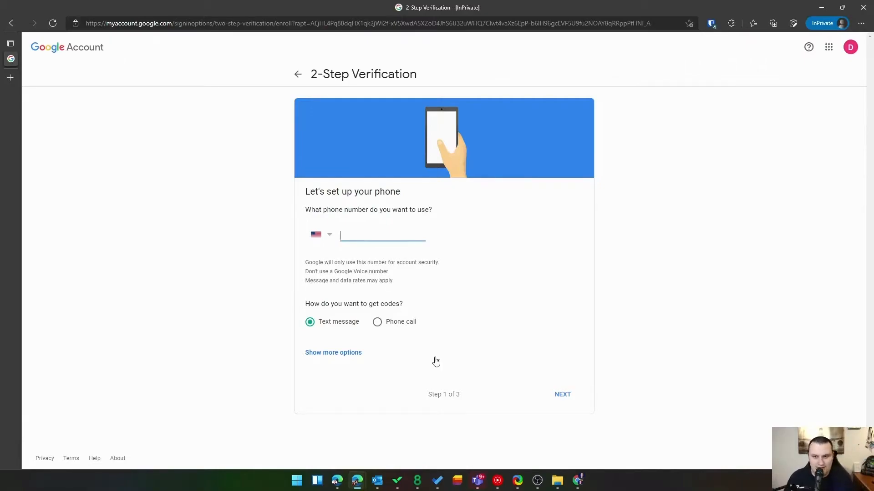
pyautogui.moveTo(382, 365)
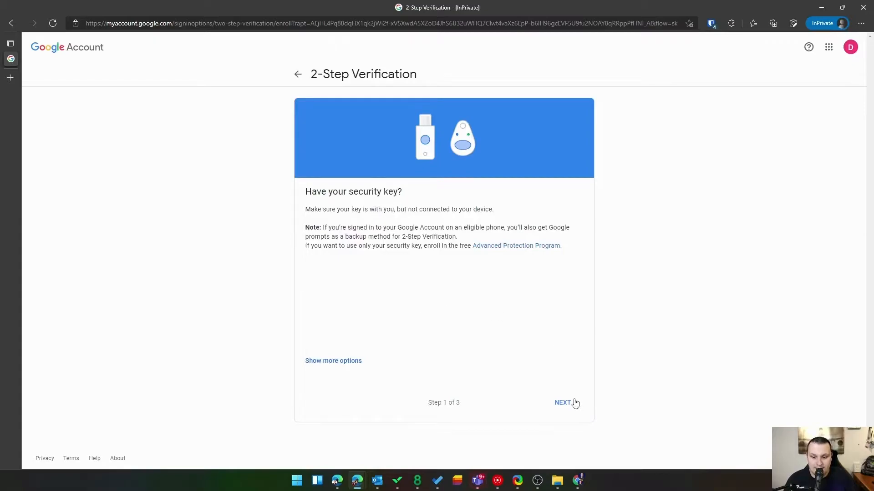
# Step: Allow Windows Security to register the touched security key, reaching step 3 of 3
pyautogui.click(562, 403)
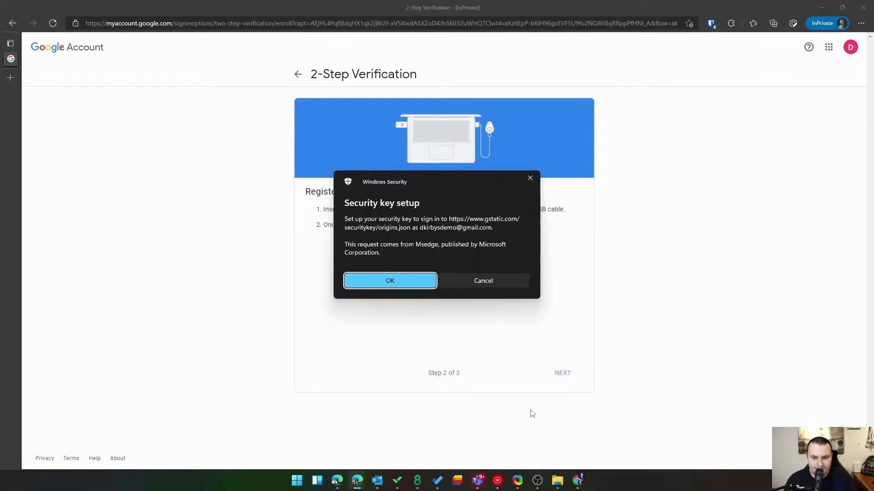
pyautogui.click(389, 280)
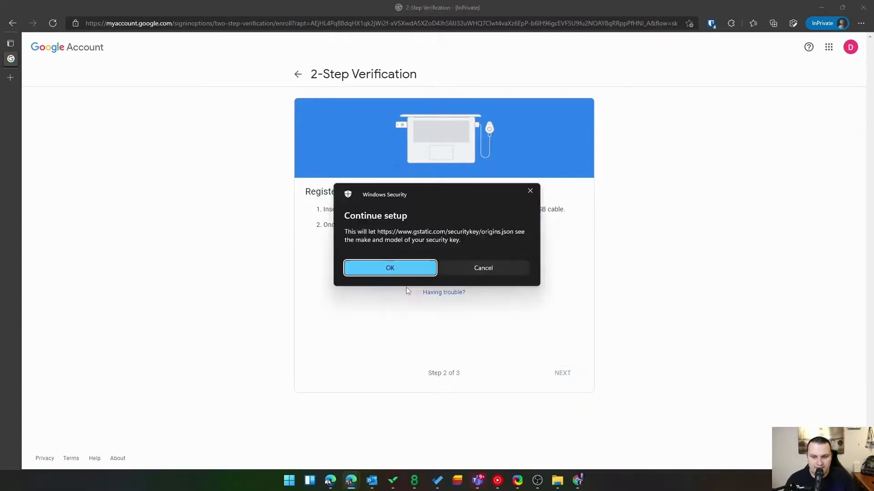
pyautogui.click(390, 268)
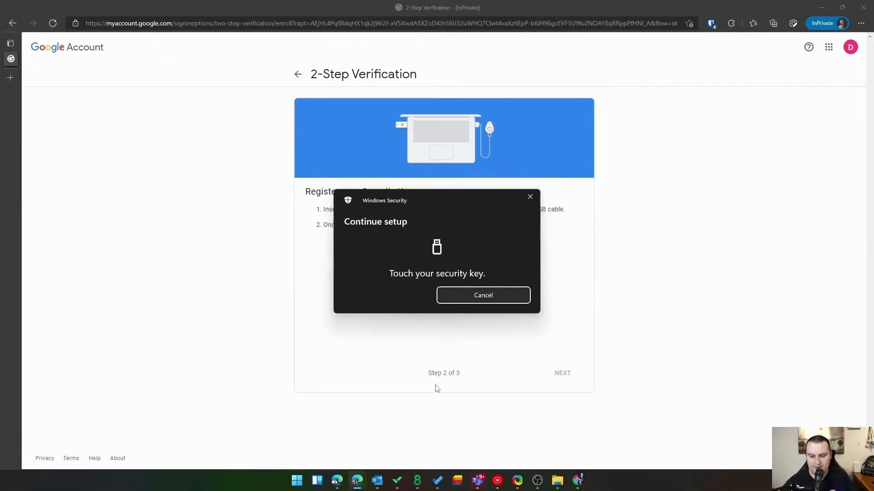
pyautogui.click(482, 295)
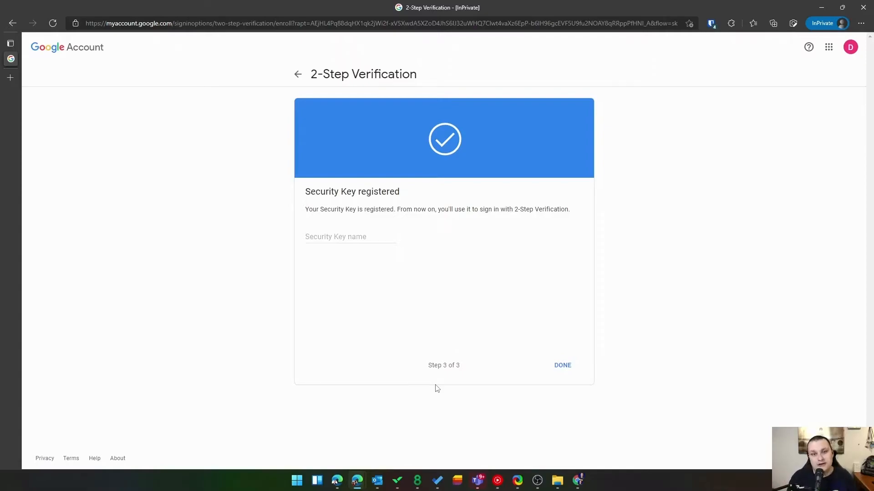
pyautogui.moveTo(393, 252)
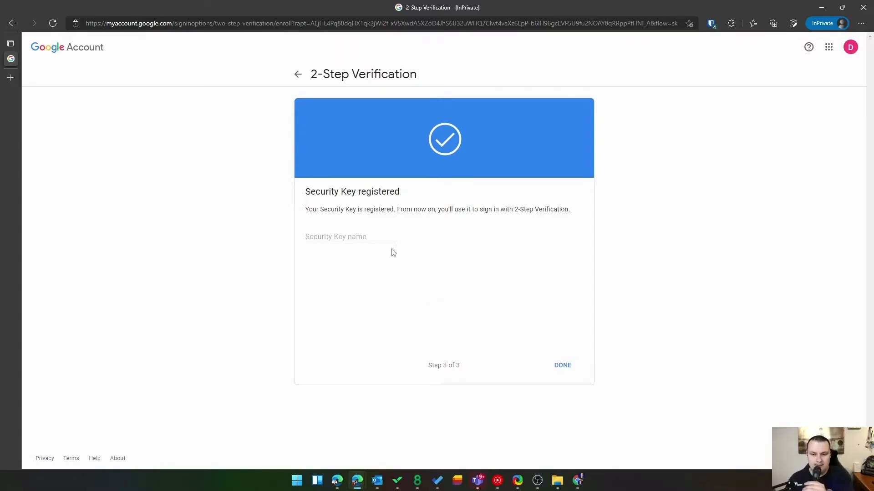
# Step: Name the security key 'FETIAN K40' and finish, turning 2-Step Verification on
pyautogui.write('FET')
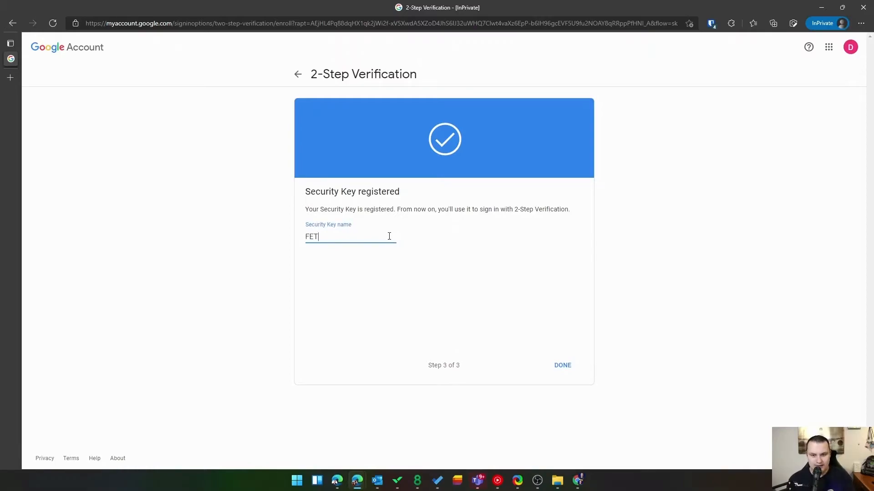
pyautogui.write('IAN K40')
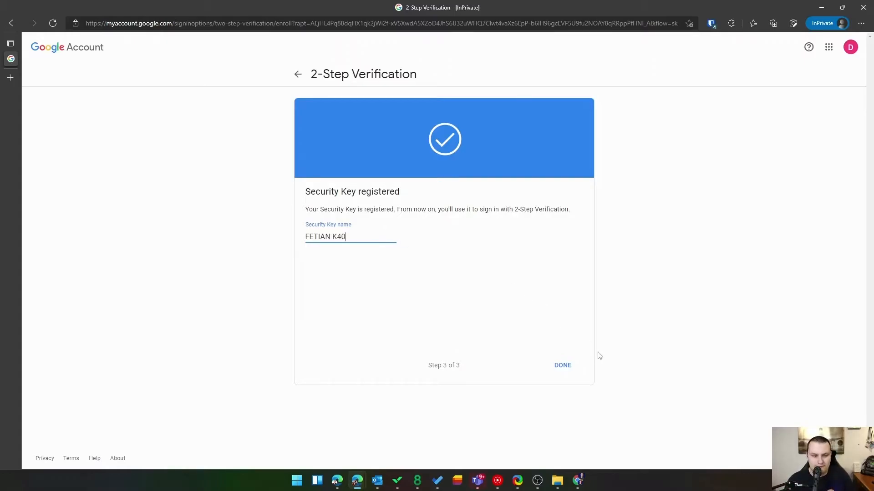
pyautogui.click(562, 365)
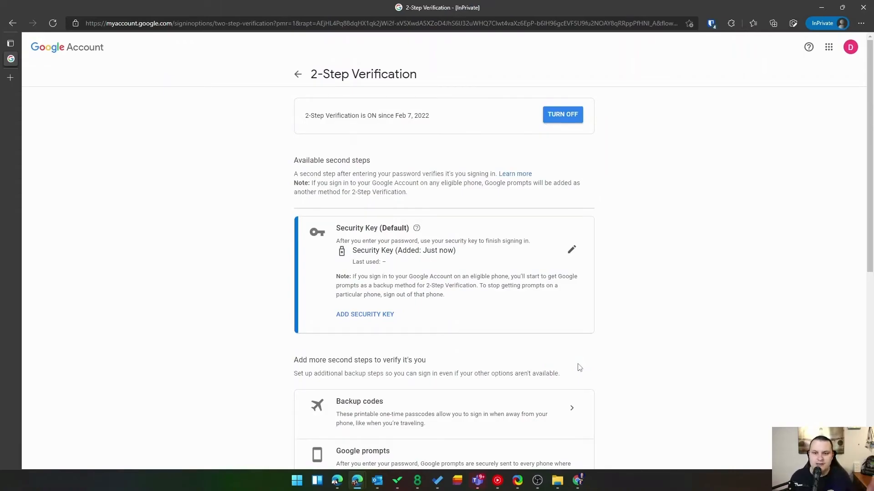
pyautogui.moveTo(421, 169)
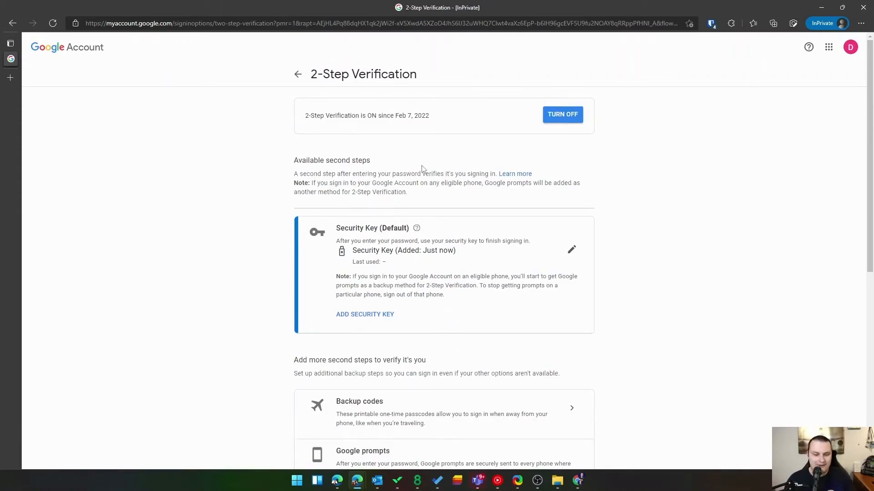
pyautogui.moveTo(431, 168)
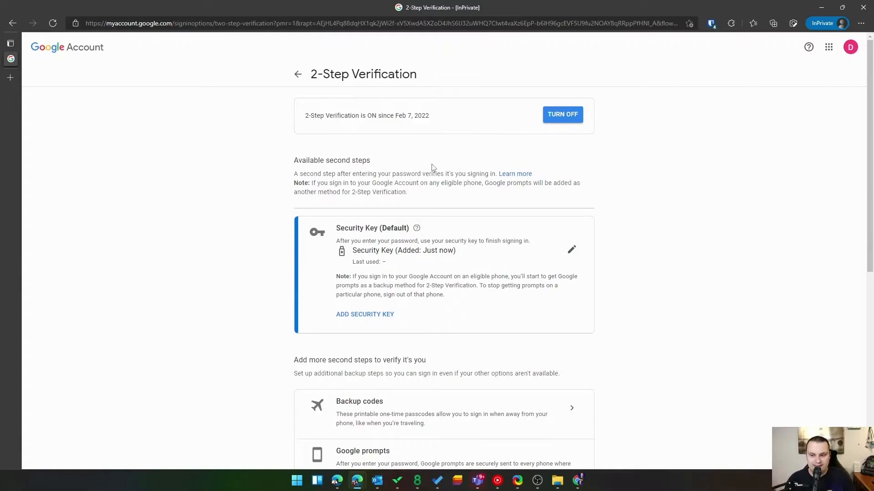
pyautogui.moveTo(418, 182)
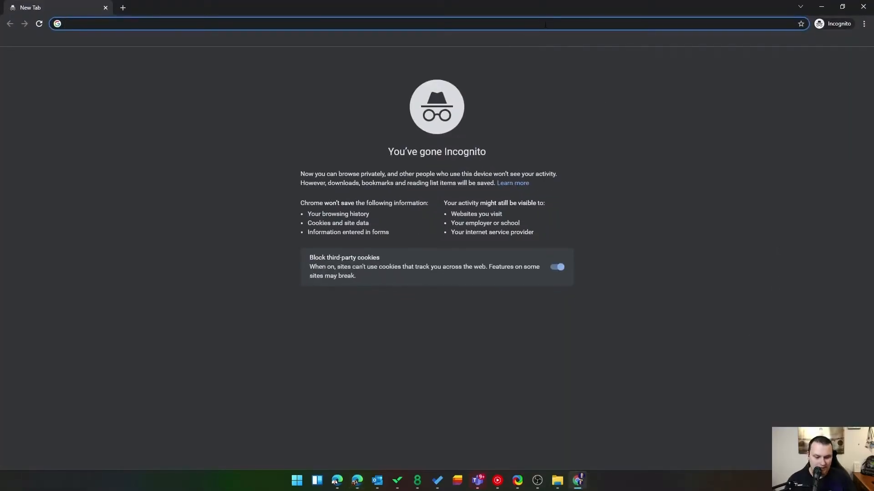
# Step: Go to myaccount.google.com in Incognito and start signing in
pyautogui.write('myaccount.')
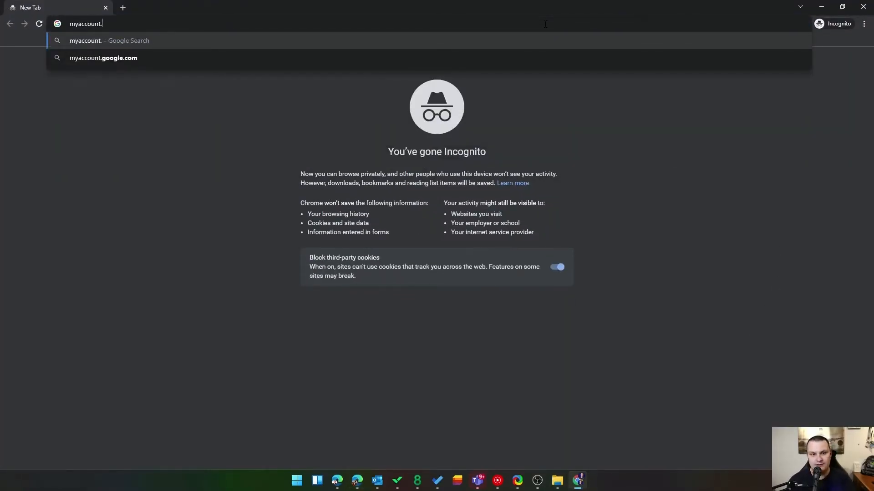
pyautogui.click(102, 57)
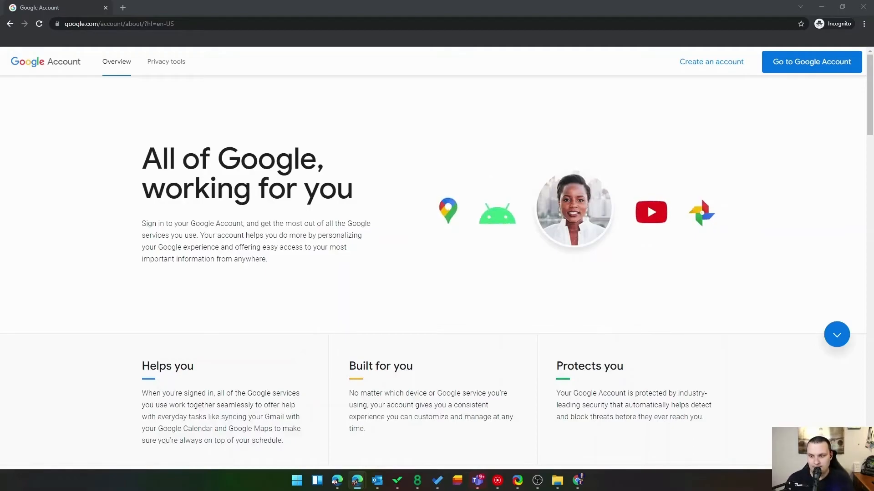
pyautogui.click(811, 61)
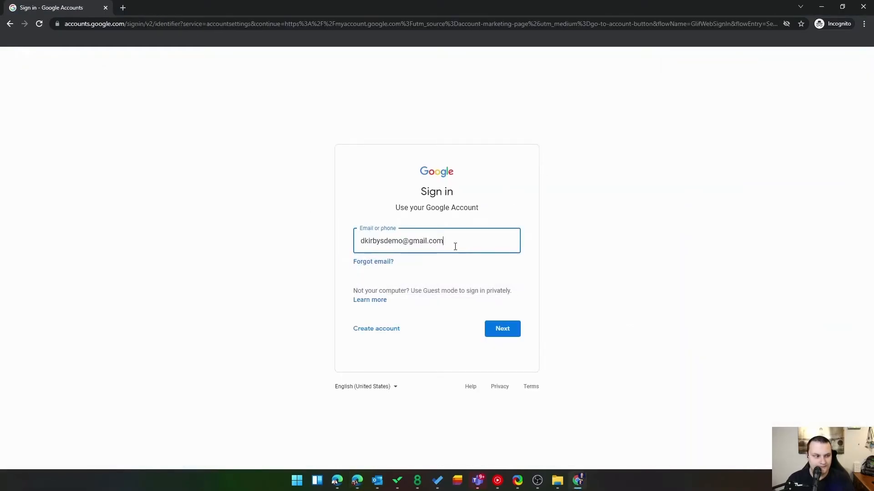
# Step: Submit the account email and password until the security key prompt appears
pyautogui.click(501, 329)
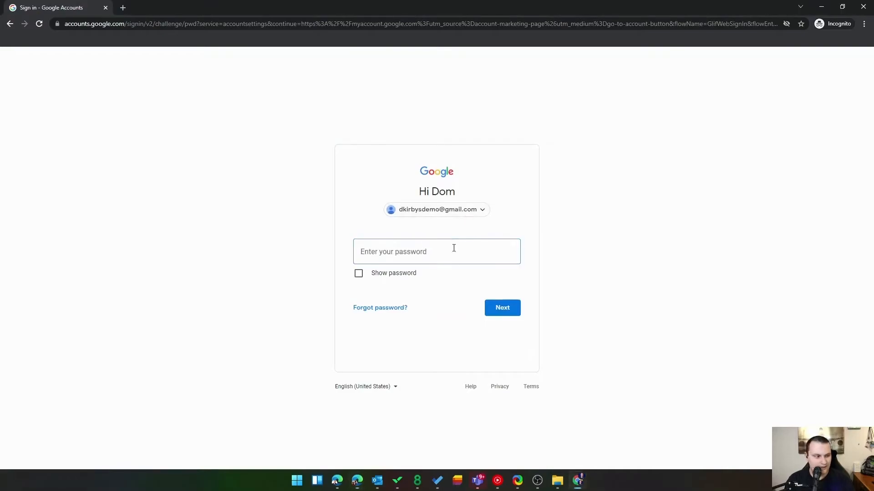
pyautogui.click(501, 308)
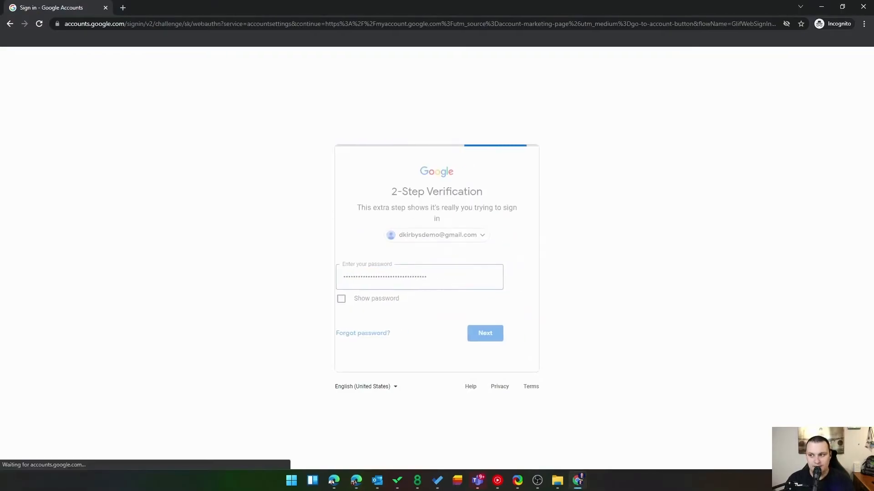
pyautogui.click(484, 333)
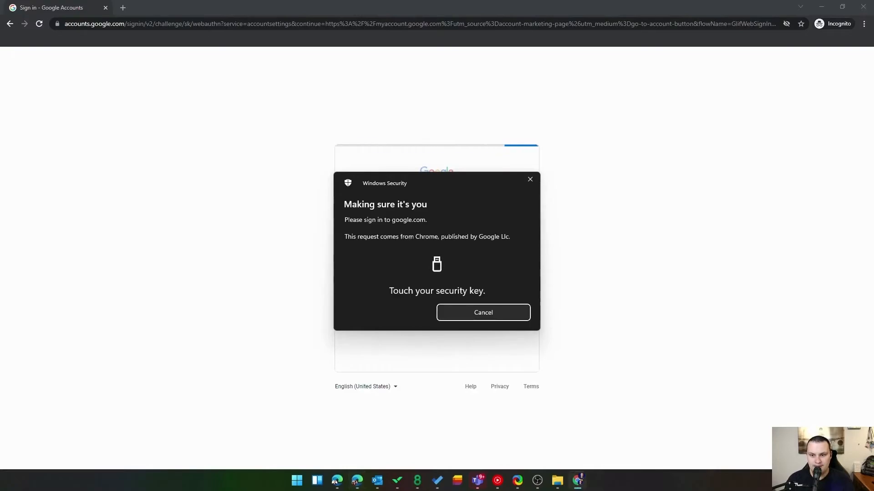
pyautogui.moveTo(476, 279)
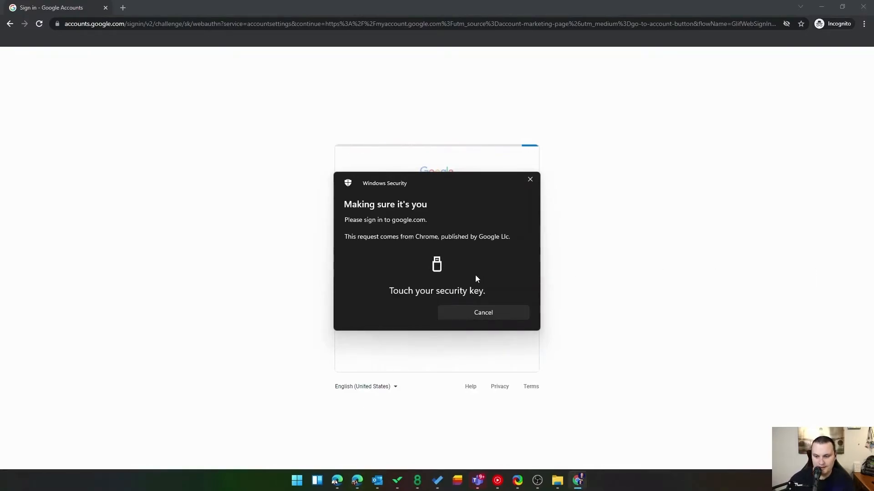